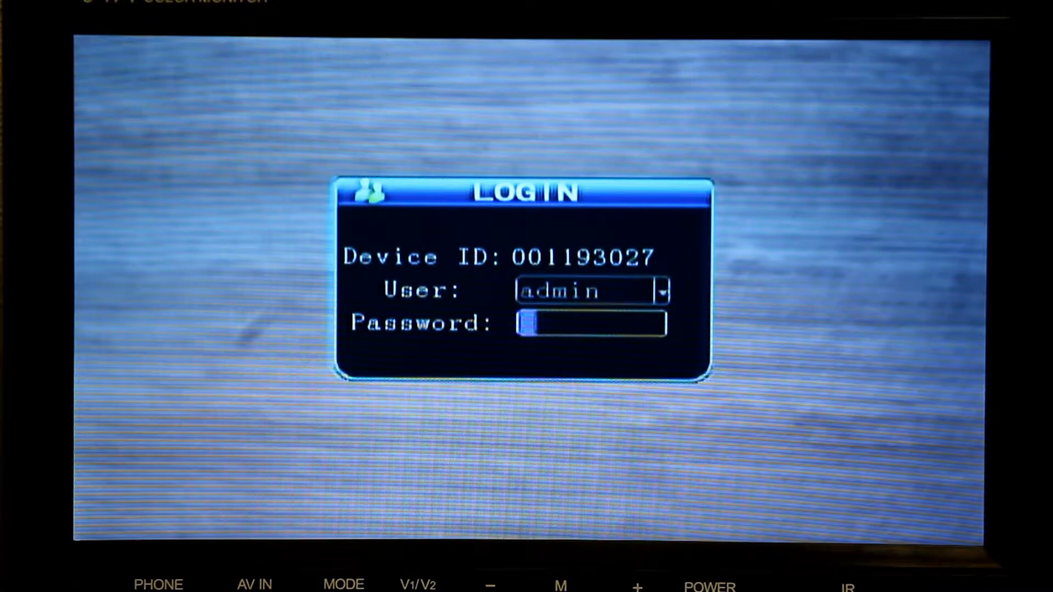
Step: Log in with the admin password and enter Recording Setup from the setup menu
type("*****")
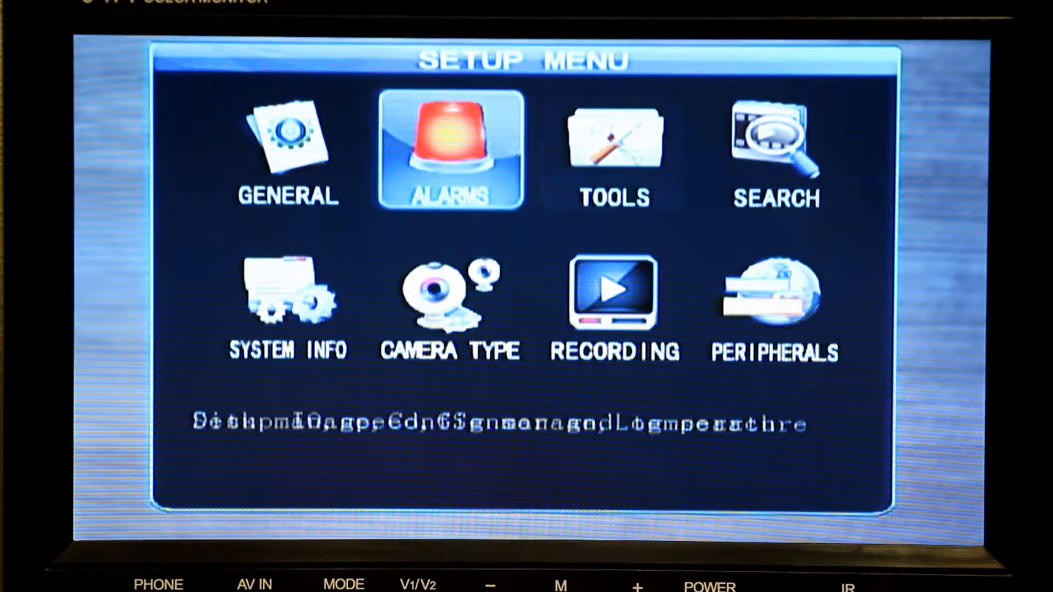
left_click(610, 298)
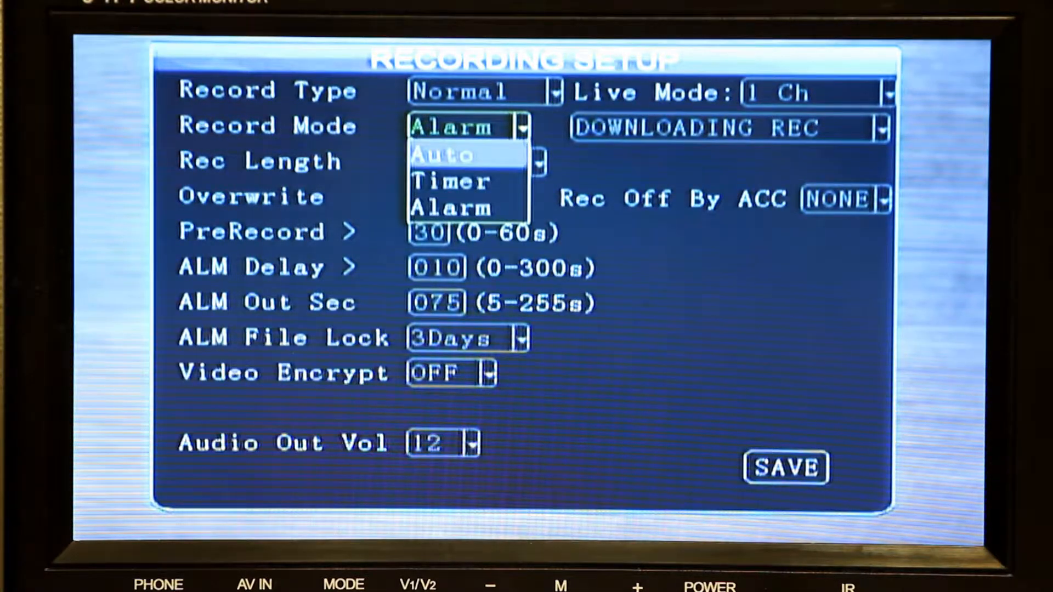
Step: Change Record Mode from Auto to Alarm in the dropdown
left_click(454, 155)
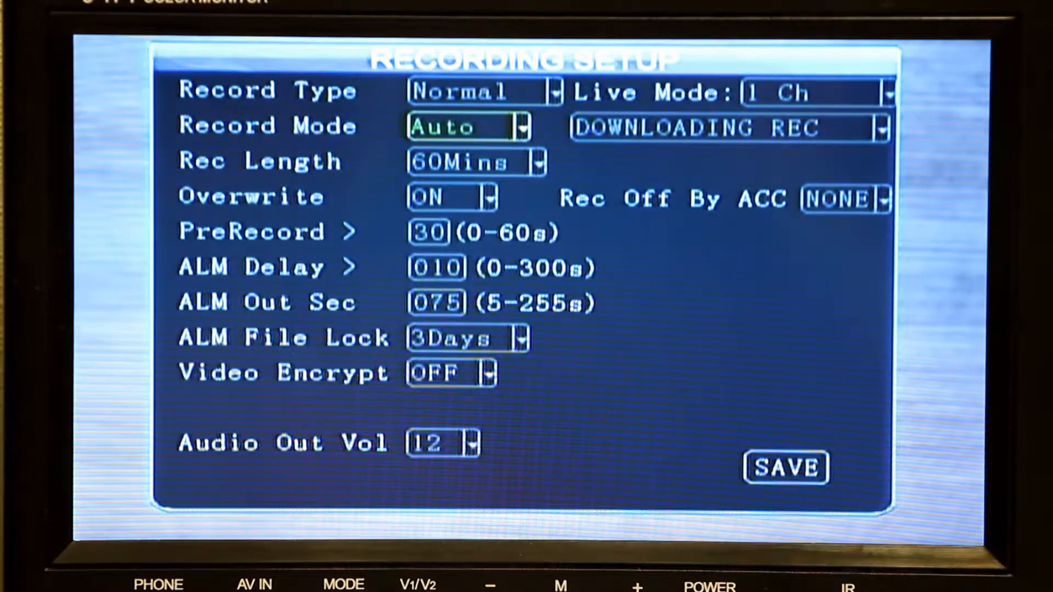
left_click(522, 126)
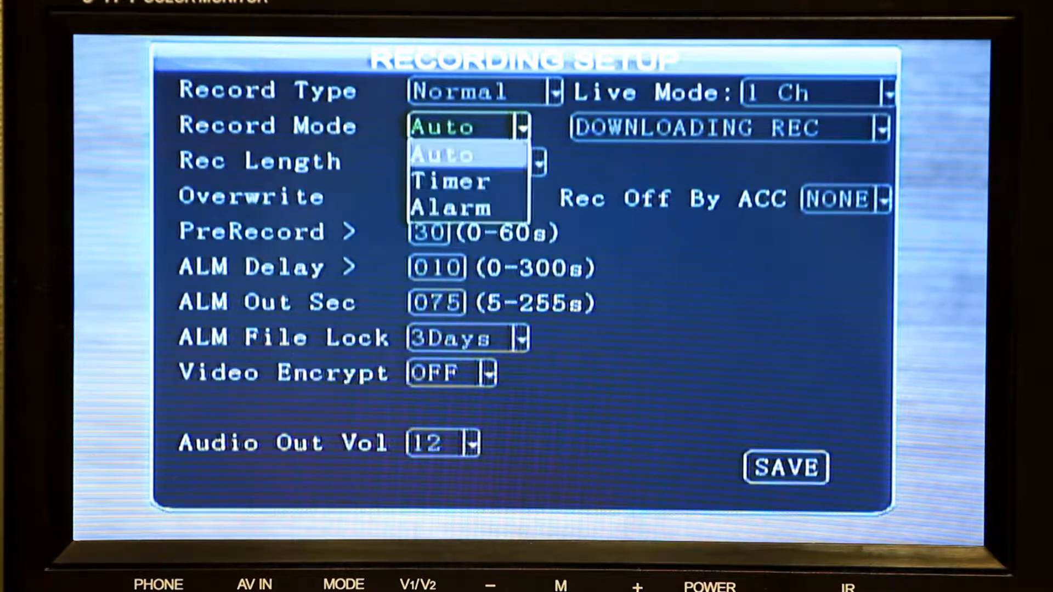
left_click(450, 208)
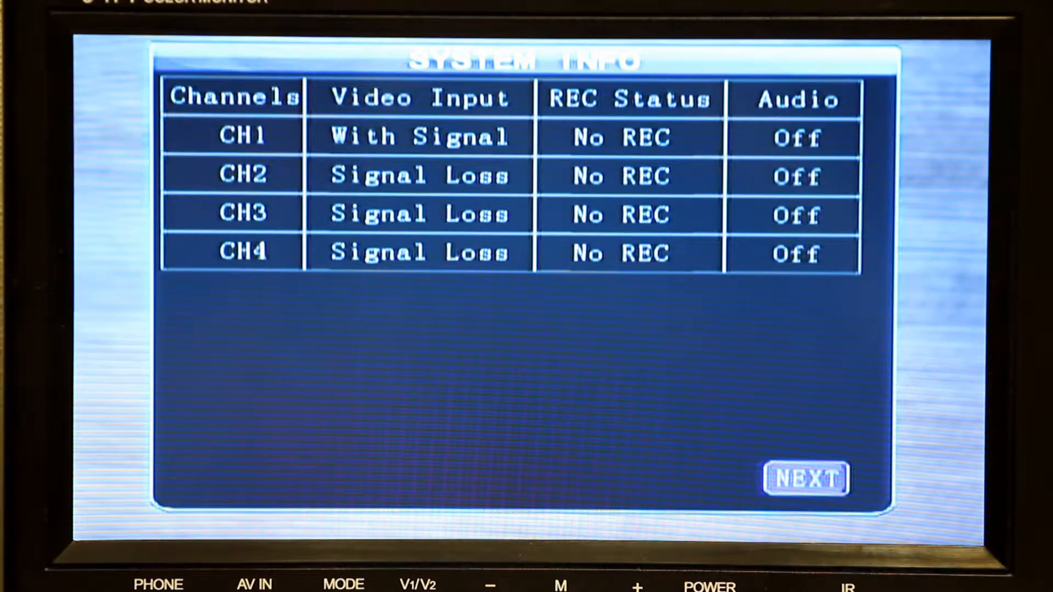
Step: Advance System Info to the IO1–IO8 alarm input status page via NEXT
left_click(805, 478)
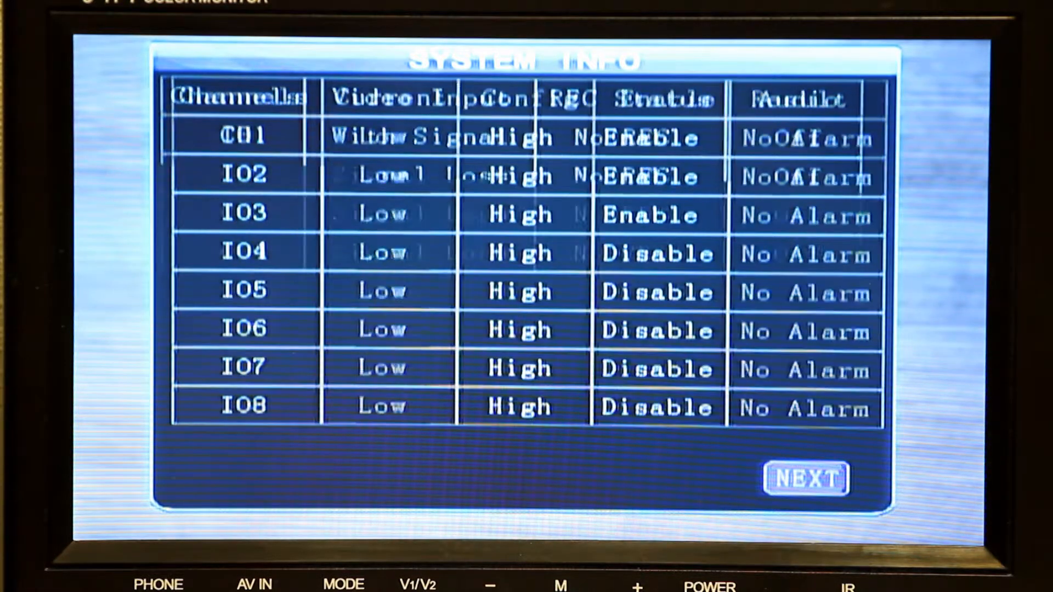